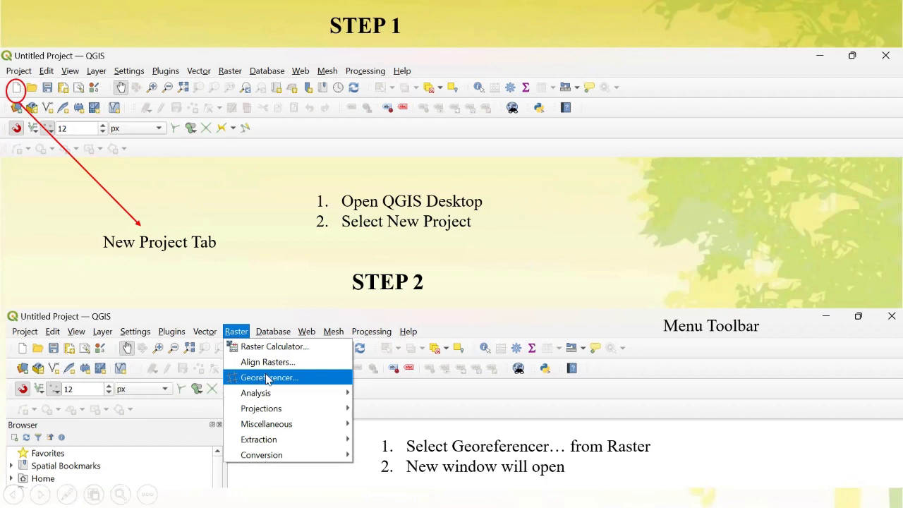
mouse_move(237, 344)
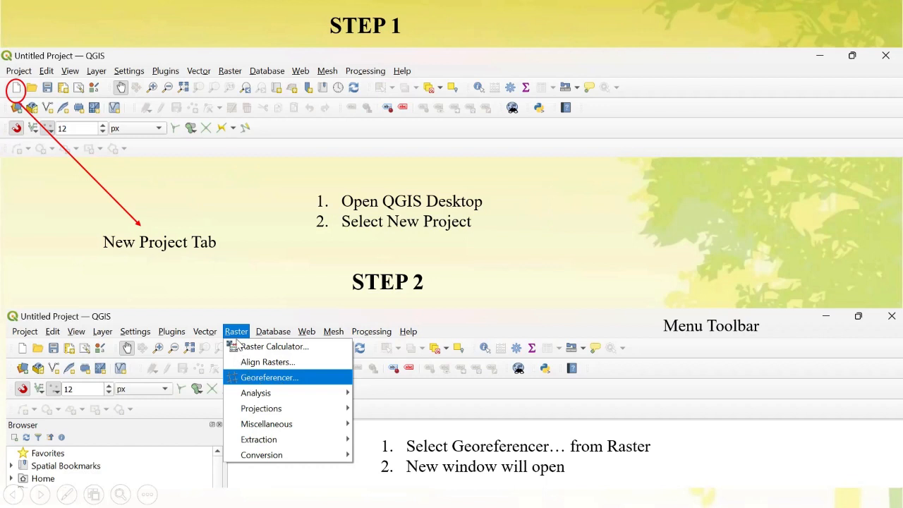
mouse_move(240, 379)
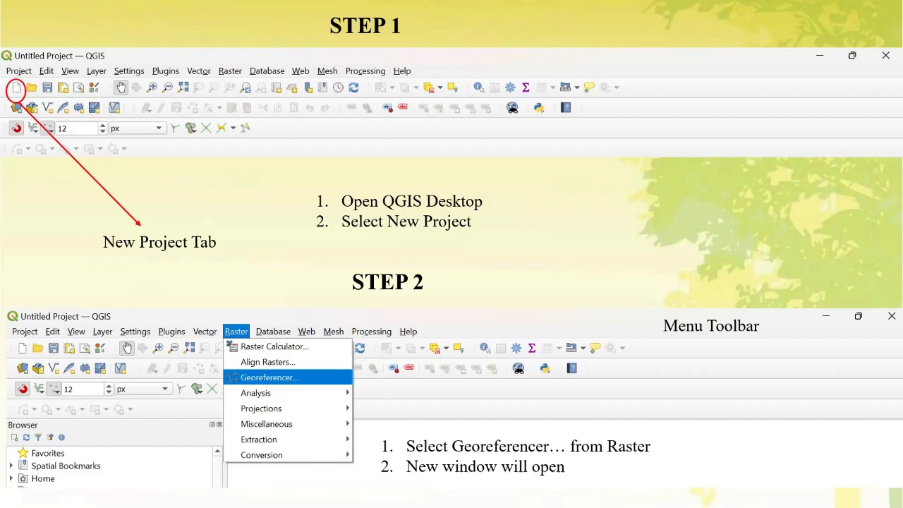
- Open the scanned map and enter the upper-left control point 86 00 E, 23 15 N in WGS 84
left_click(269, 378)
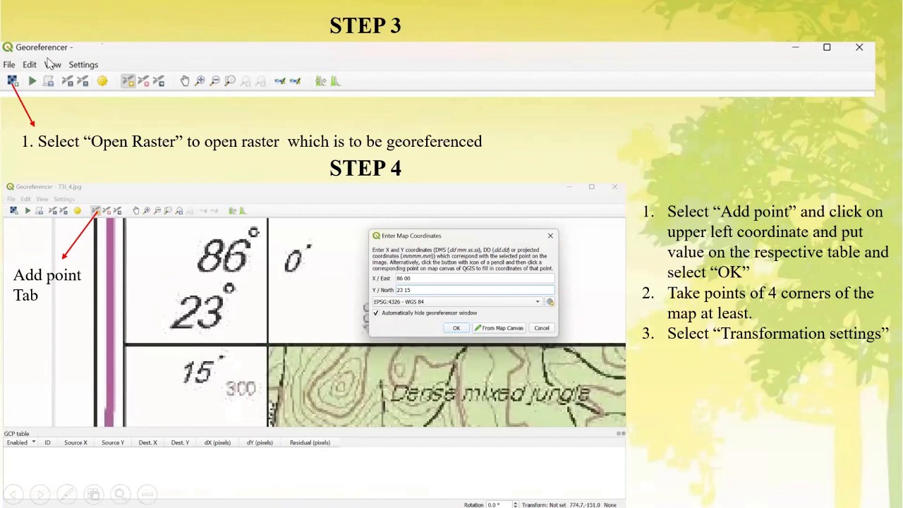
mouse_move(15, 82)
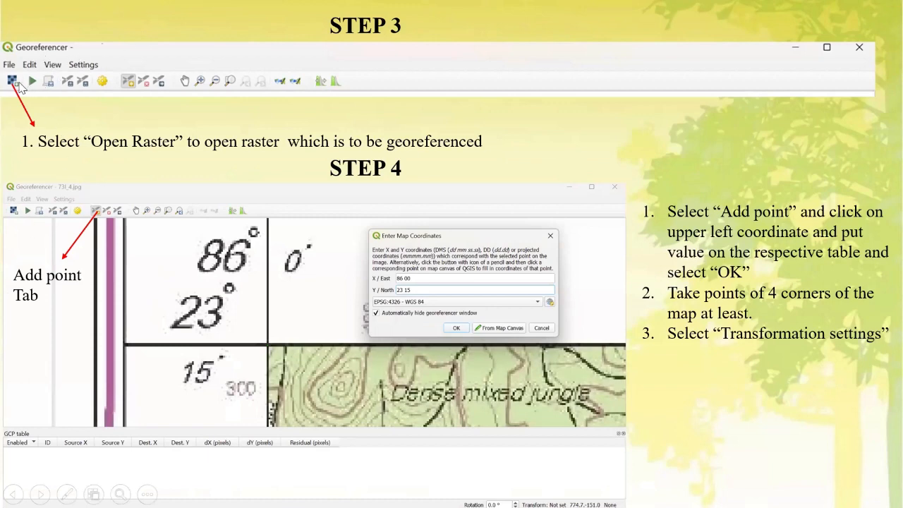
mouse_move(148, 160)
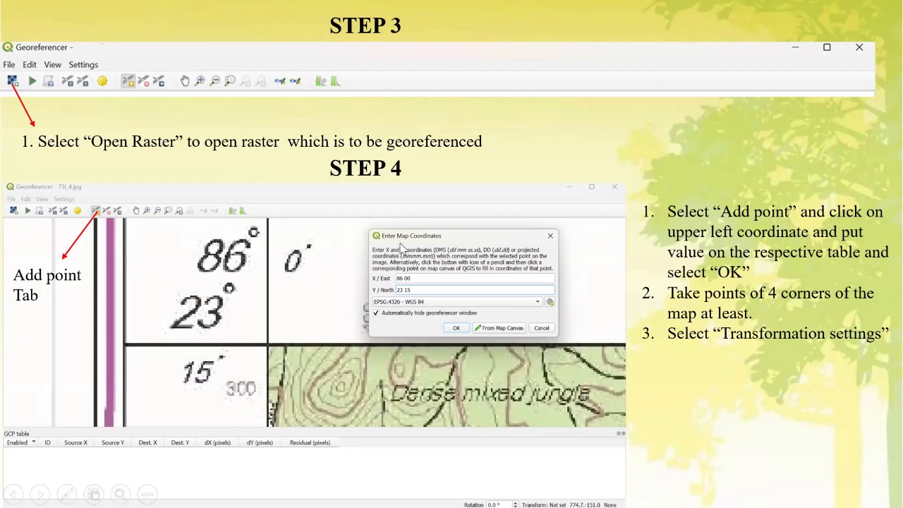
mouse_move(438, 243)
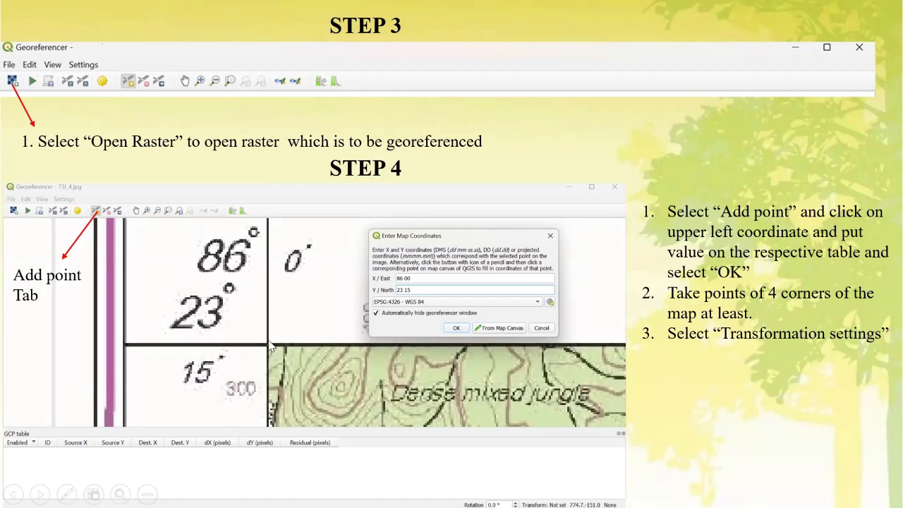
mouse_move(267, 352)
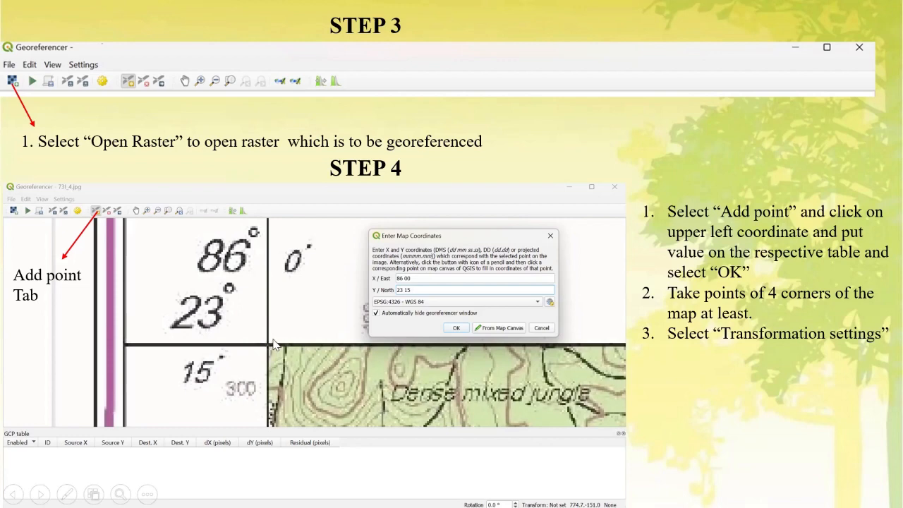
mouse_move(273, 350)
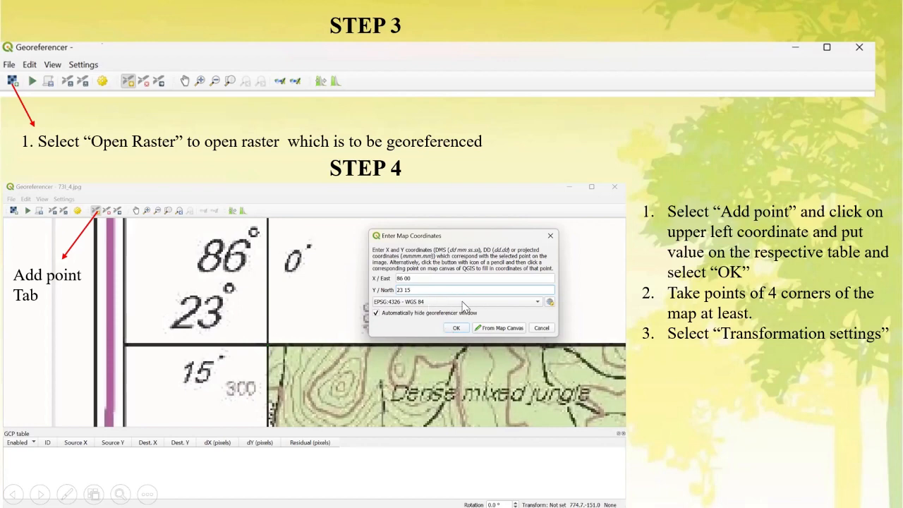
mouse_move(422, 312)
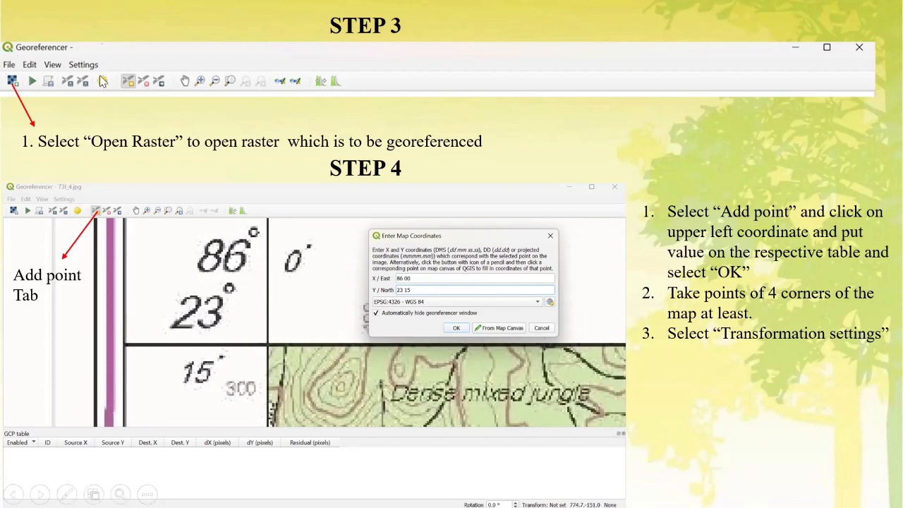
mouse_move(104, 83)
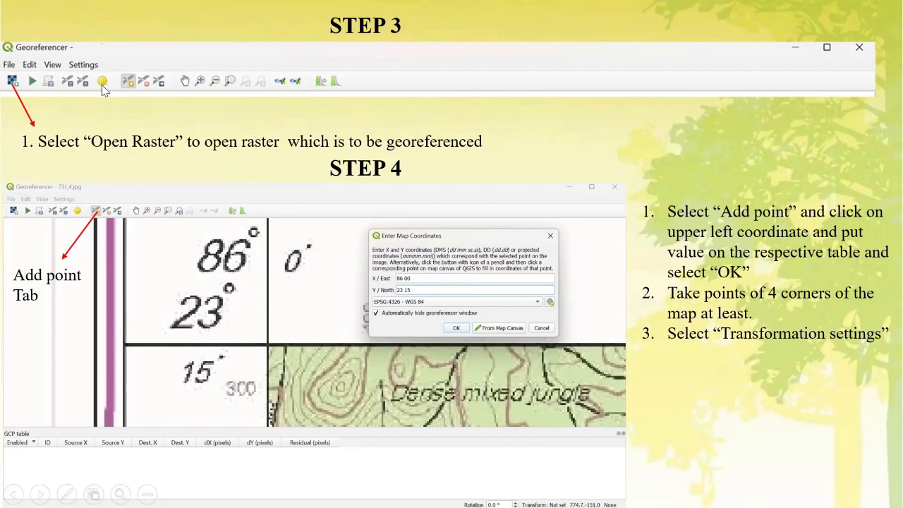
mouse_move(103, 95)
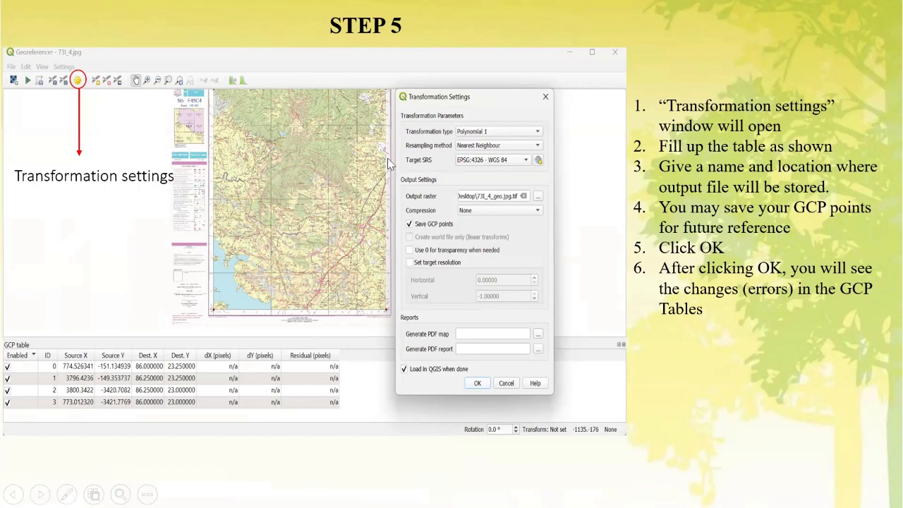
mouse_move(445, 141)
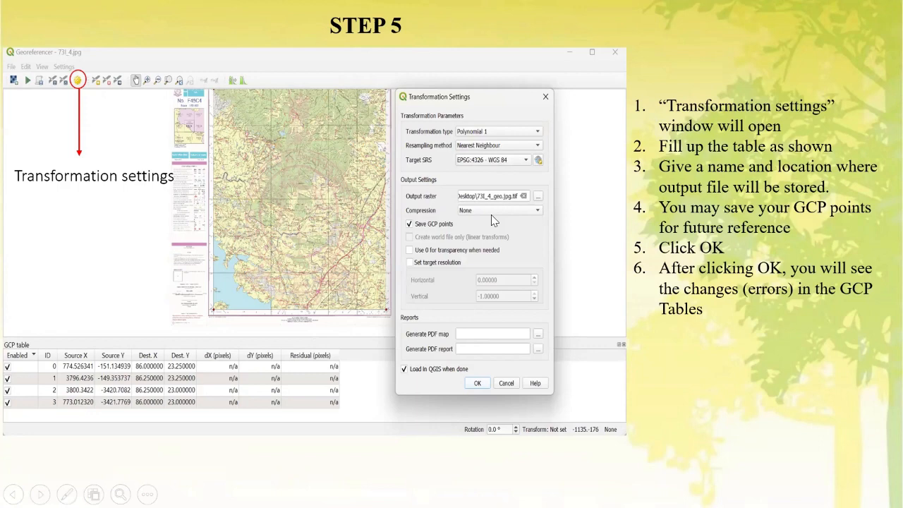
mouse_move(496, 372)
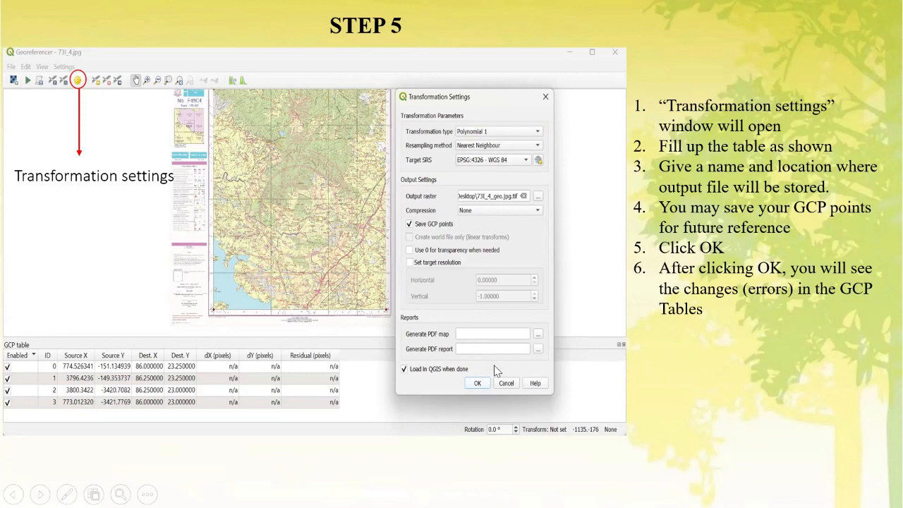
mouse_move(437, 243)
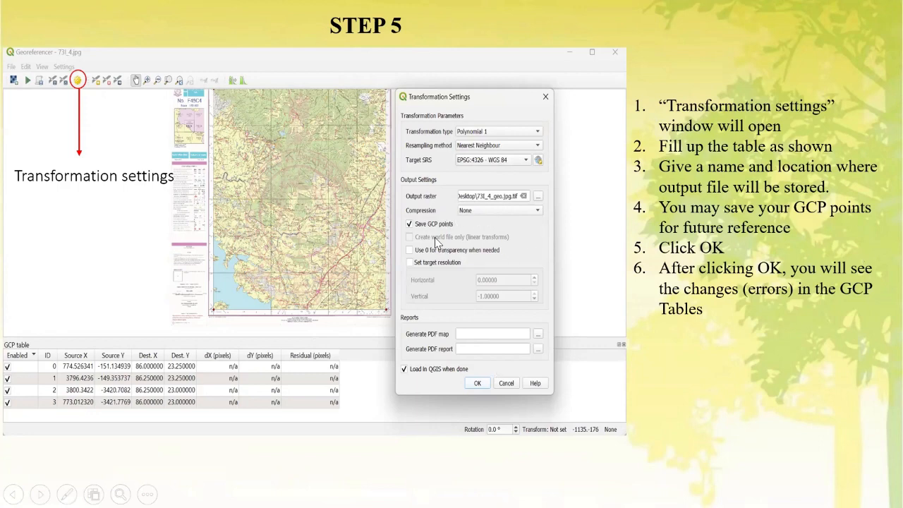
mouse_move(209, 376)
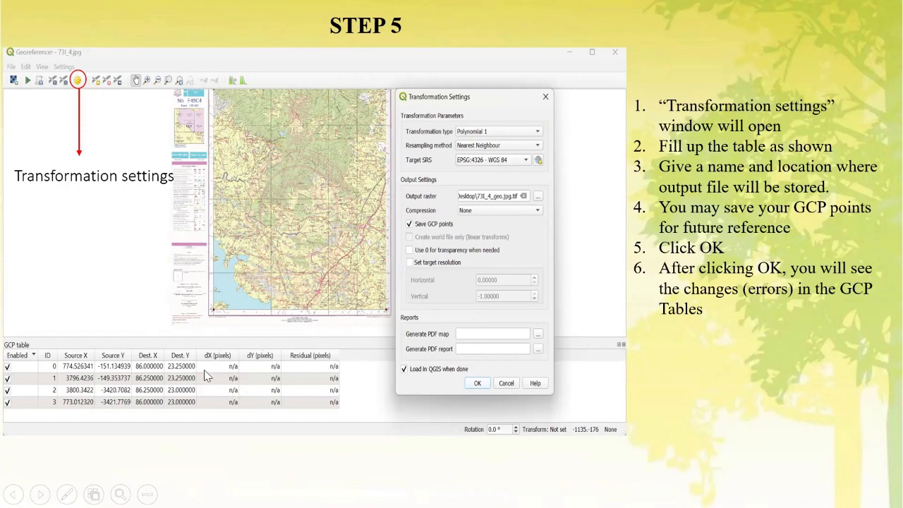
mouse_move(472, 252)
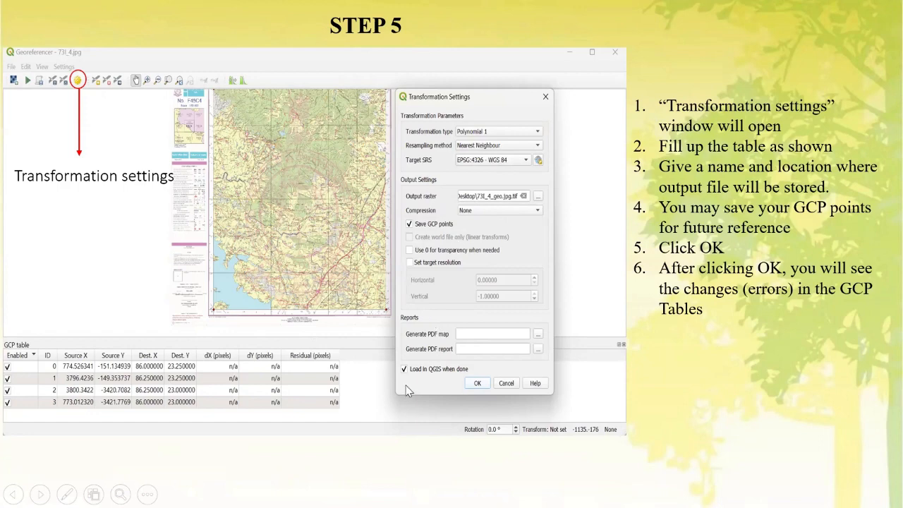
mouse_move(433, 381)
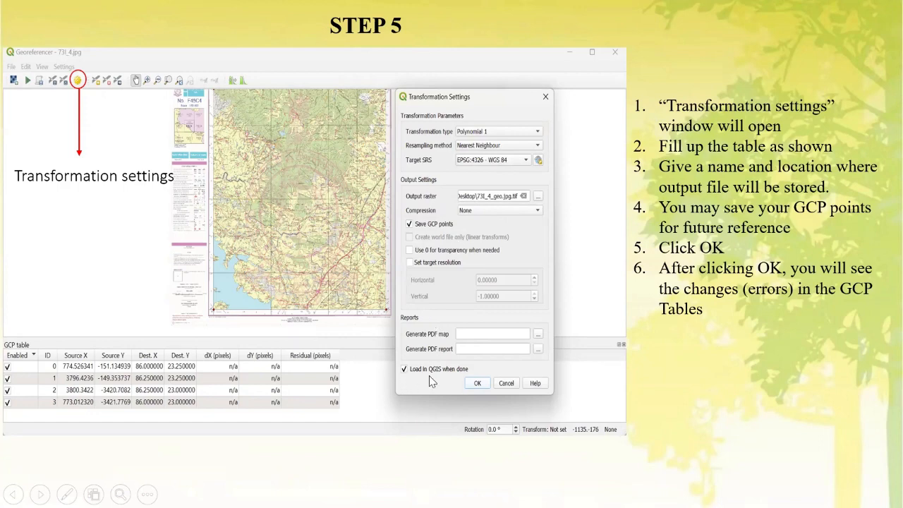
mouse_move(466, 379)
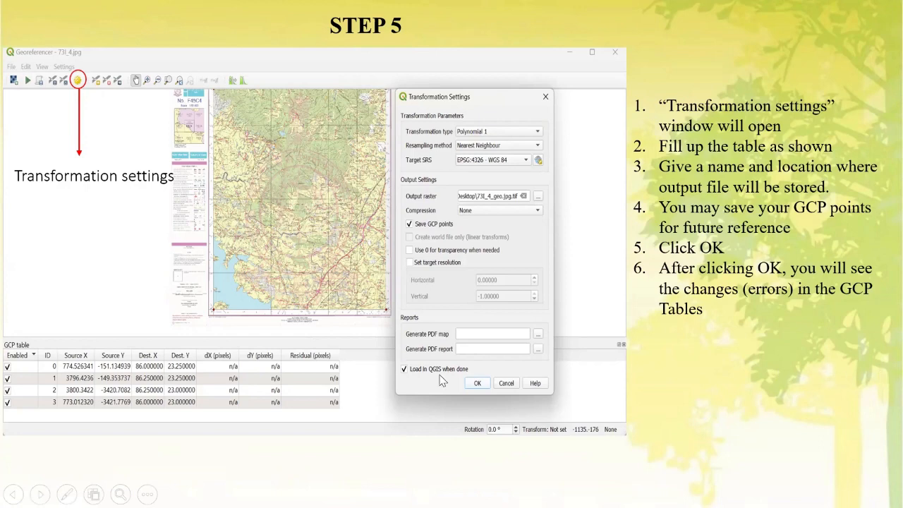
mouse_move(485, 387)
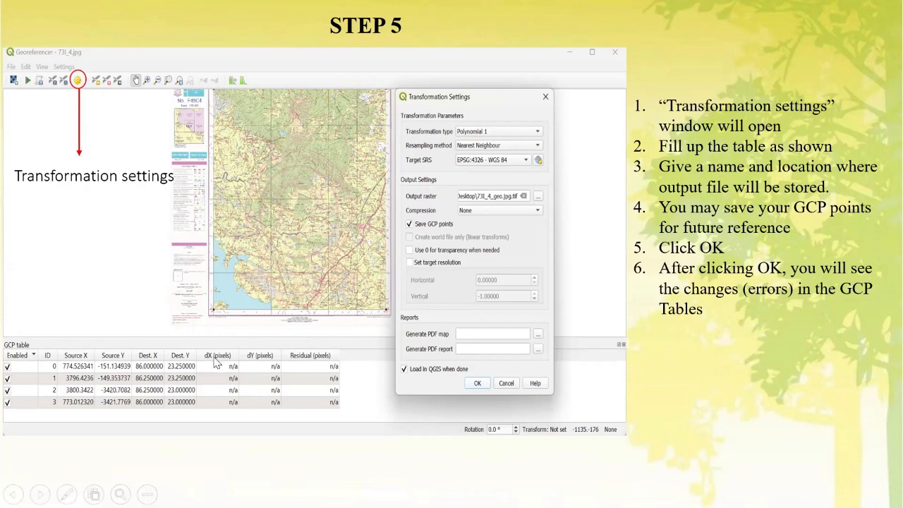
mouse_move(557, 345)
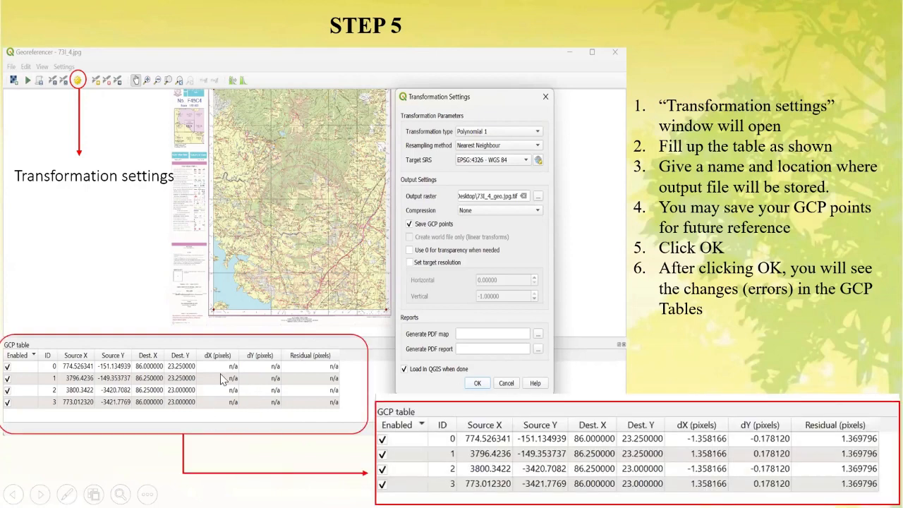
mouse_move(804, 423)
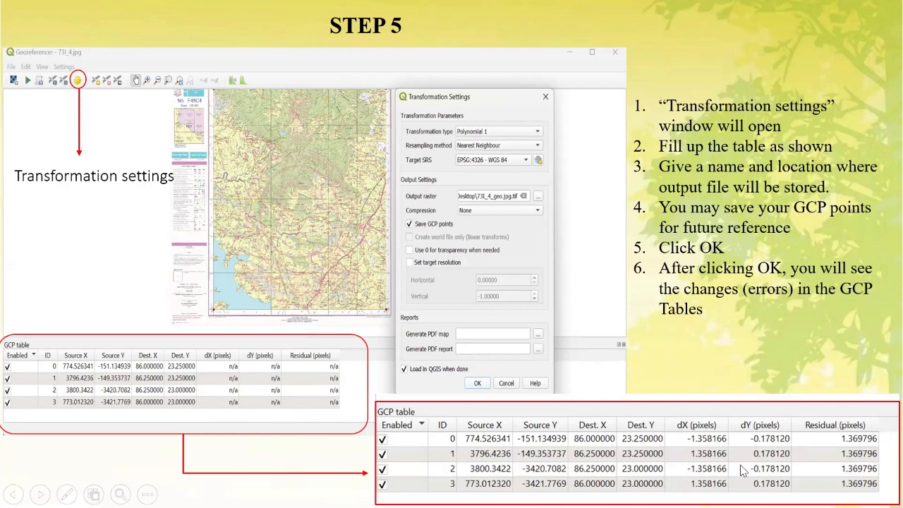
mouse_move(762, 464)
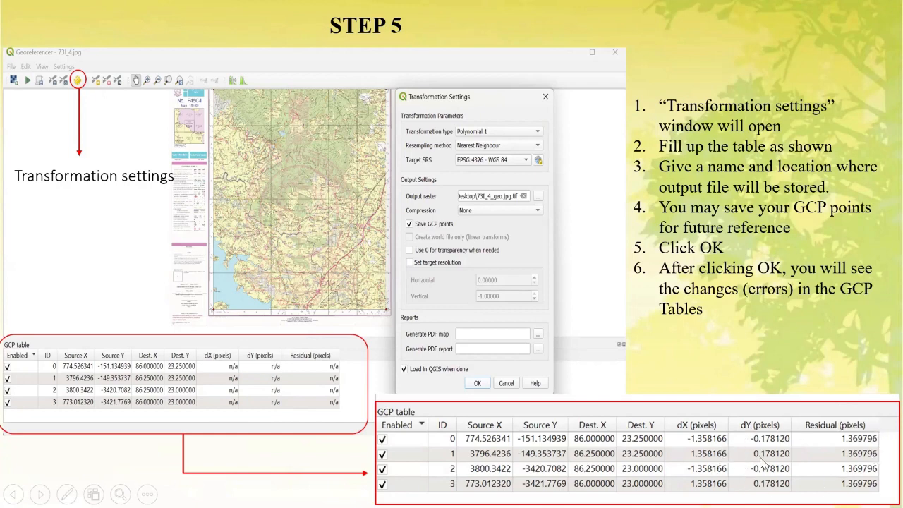
mouse_move(748, 462)
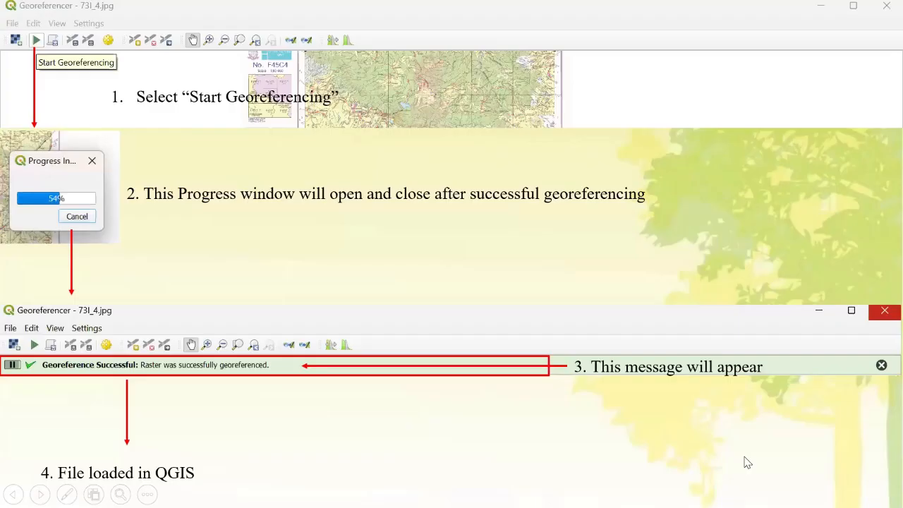
mouse_move(42, 47)
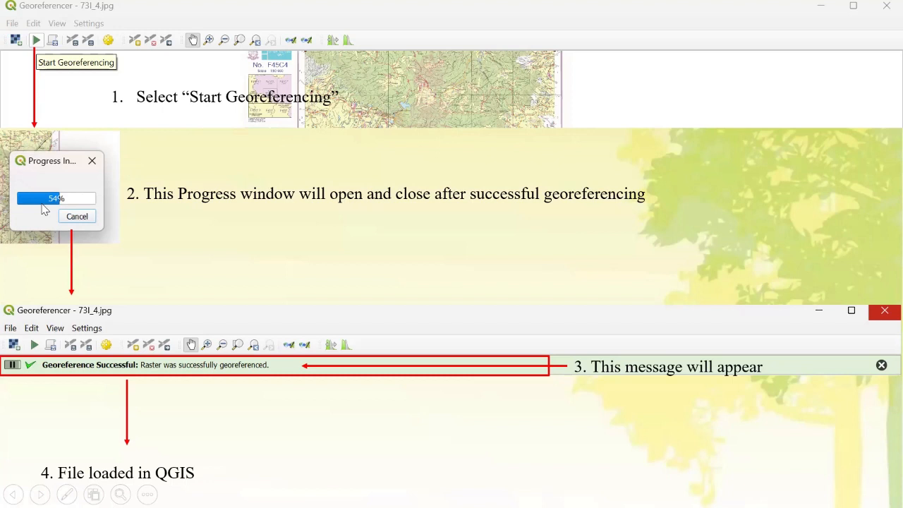
mouse_move(71, 211)
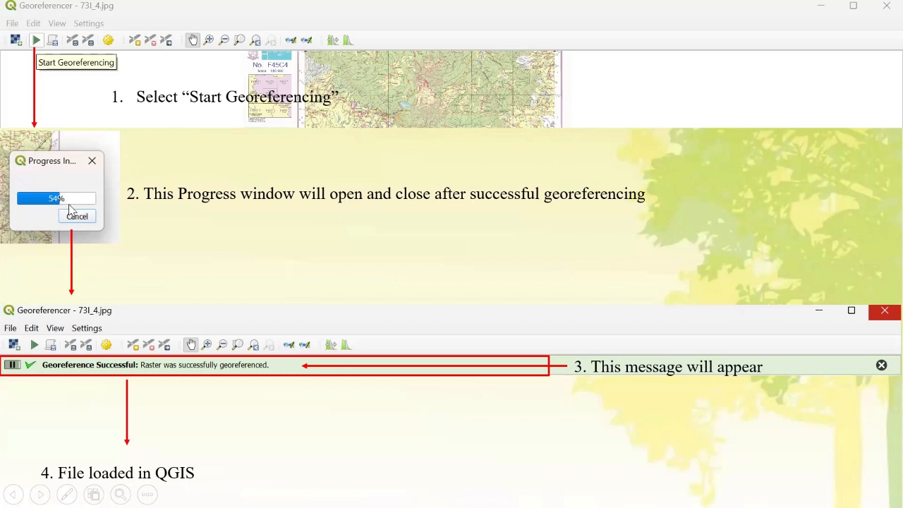
mouse_move(68, 213)
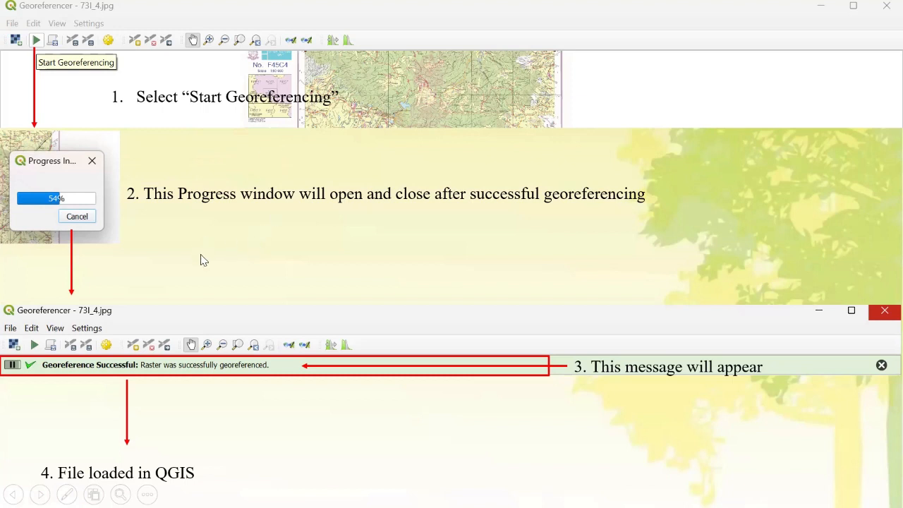
mouse_move(172, 370)
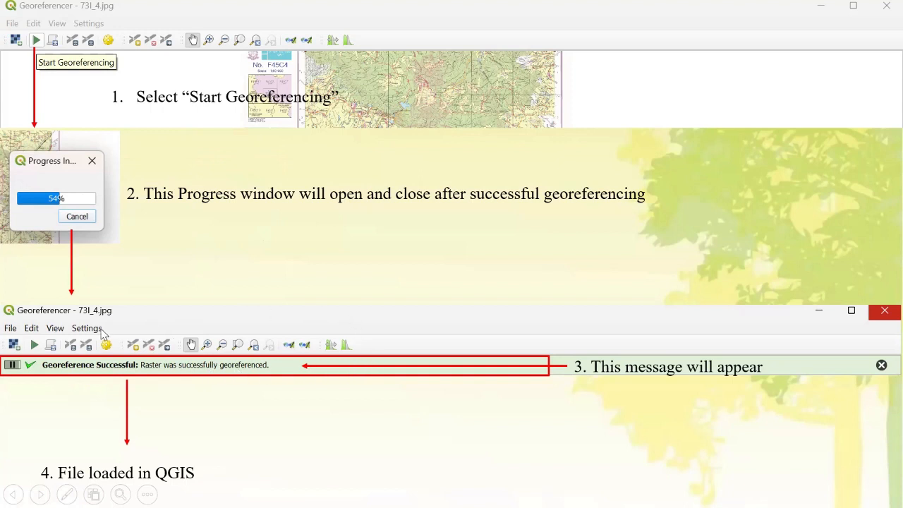
mouse_move(347, 358)
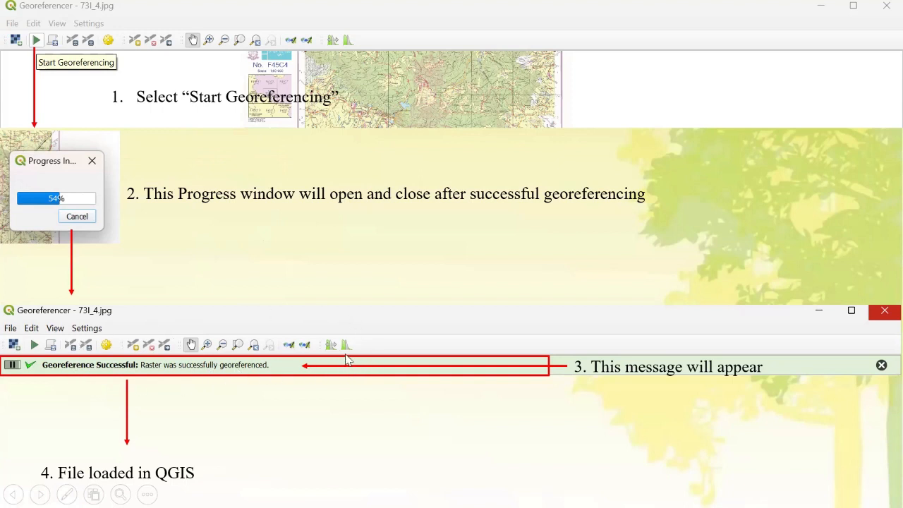
mouse_move(67, 316)
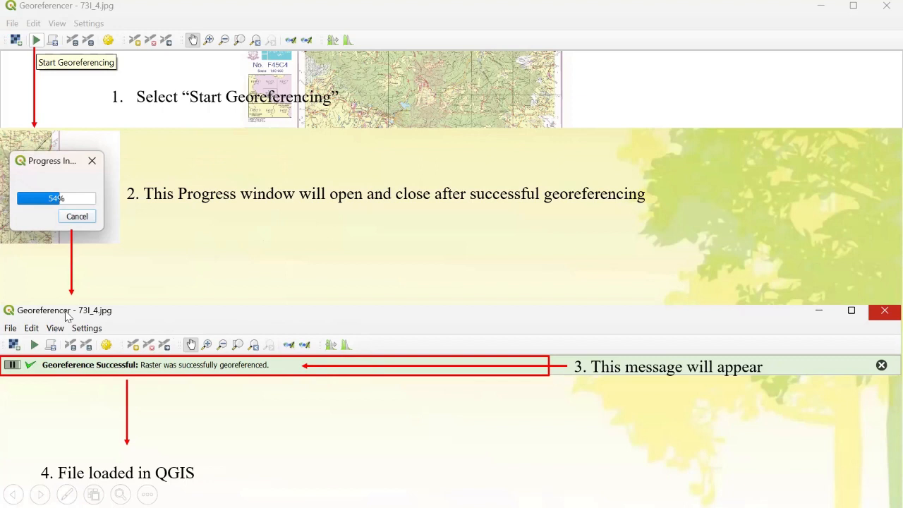
mouse_move(189, 377)
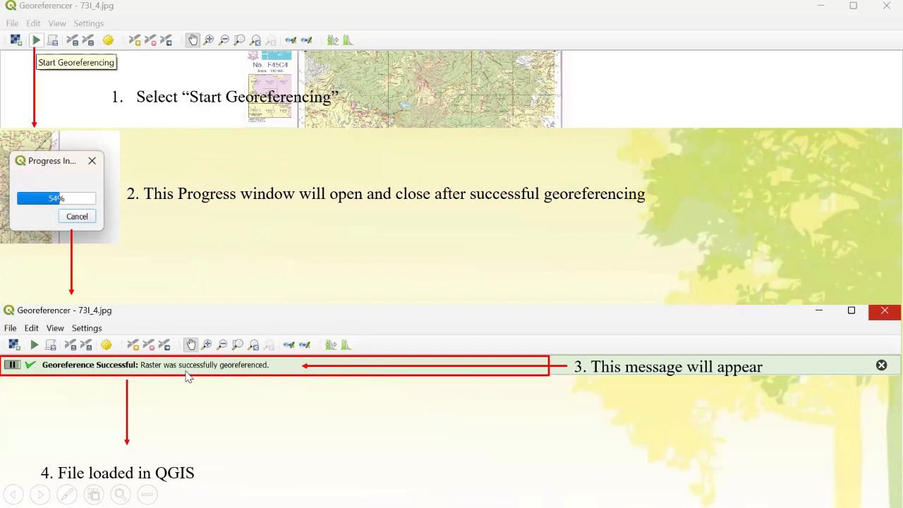
mouse_move(186, 374)
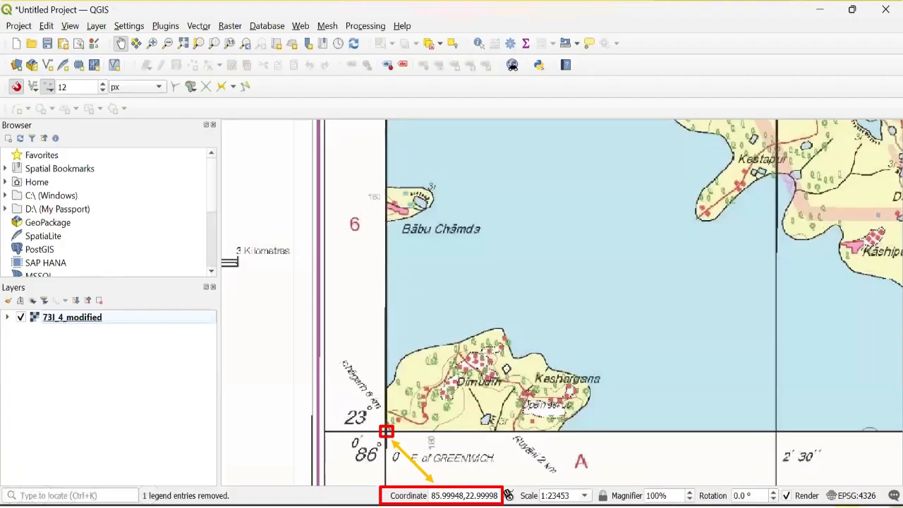
mouse_move(637, 413)
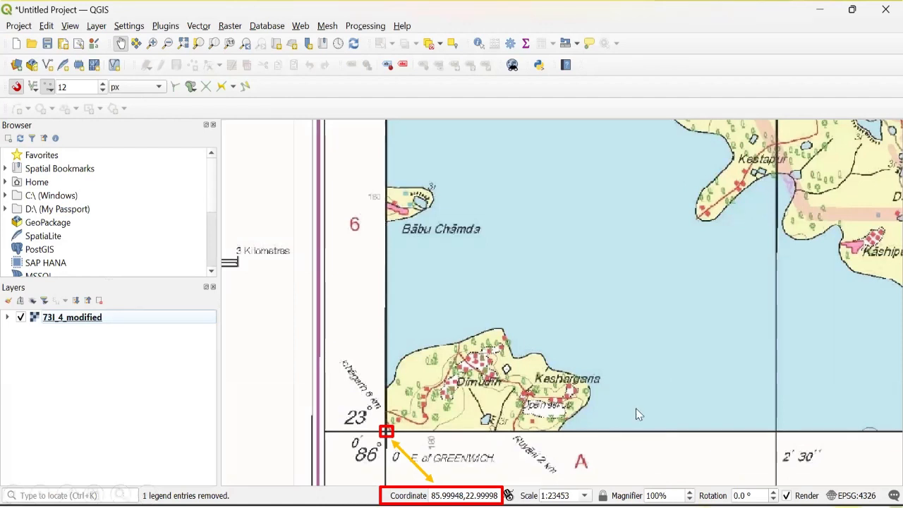
mouse_move(708, 472)
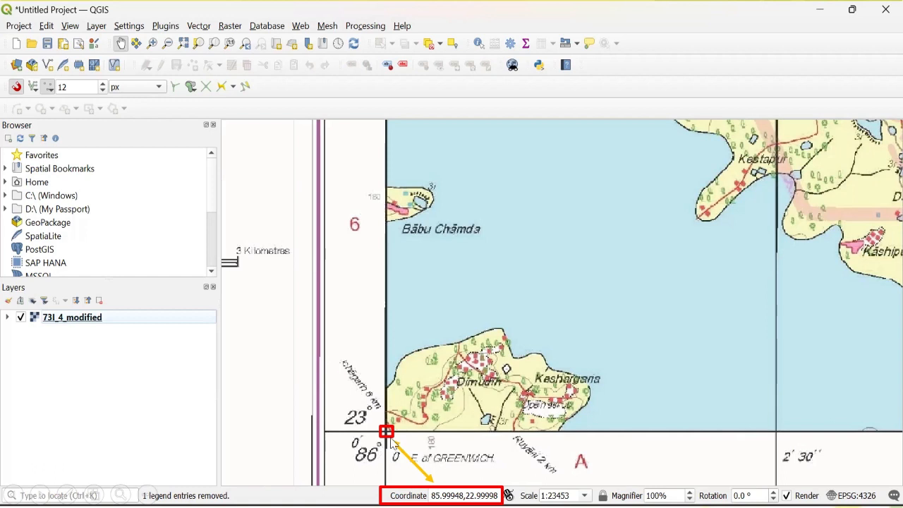
mouse_move(419, 472)
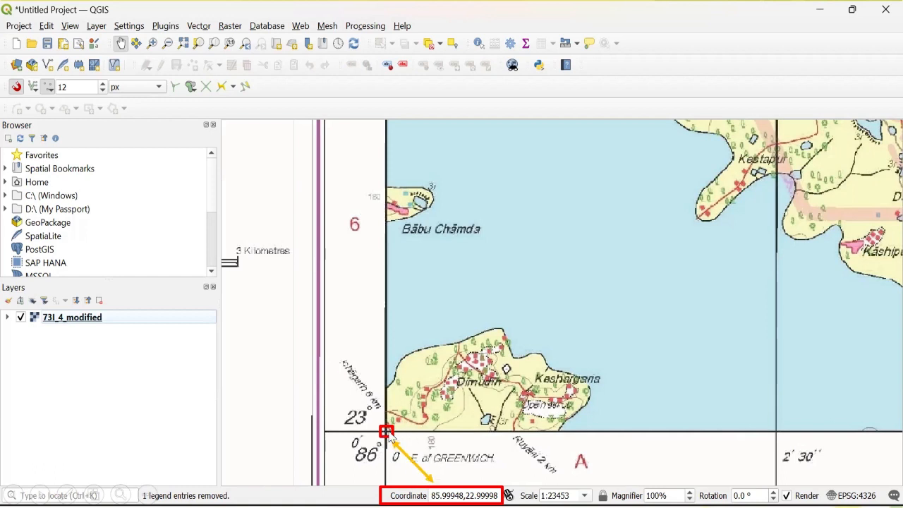
mouse_move(405, 437)
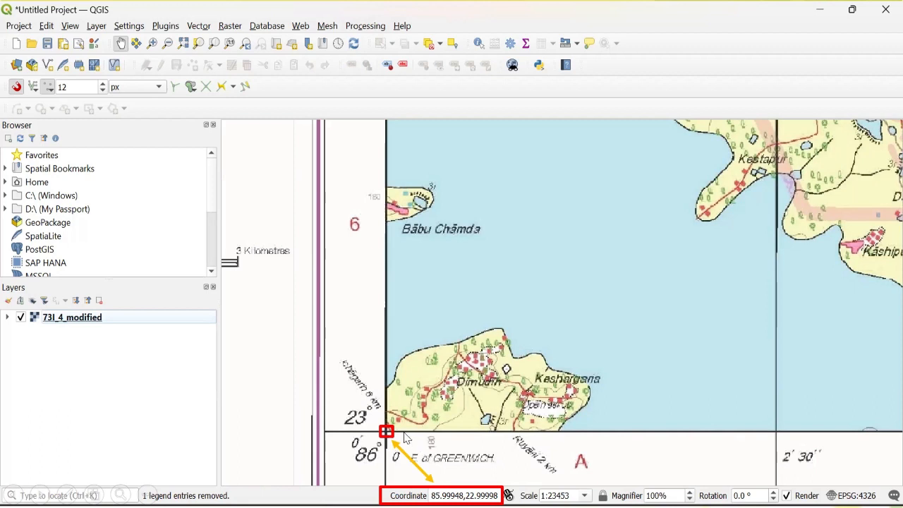
mouse_move(356, 423)
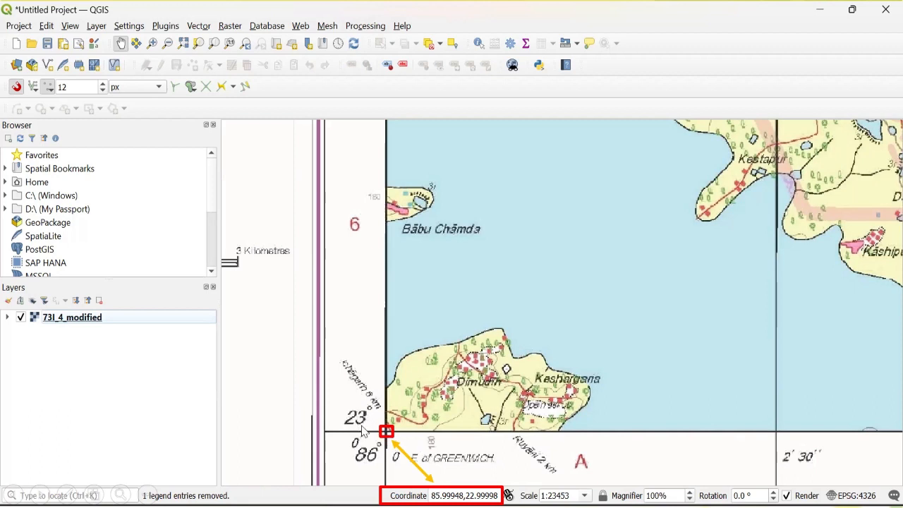
mouse_move(364, 471)
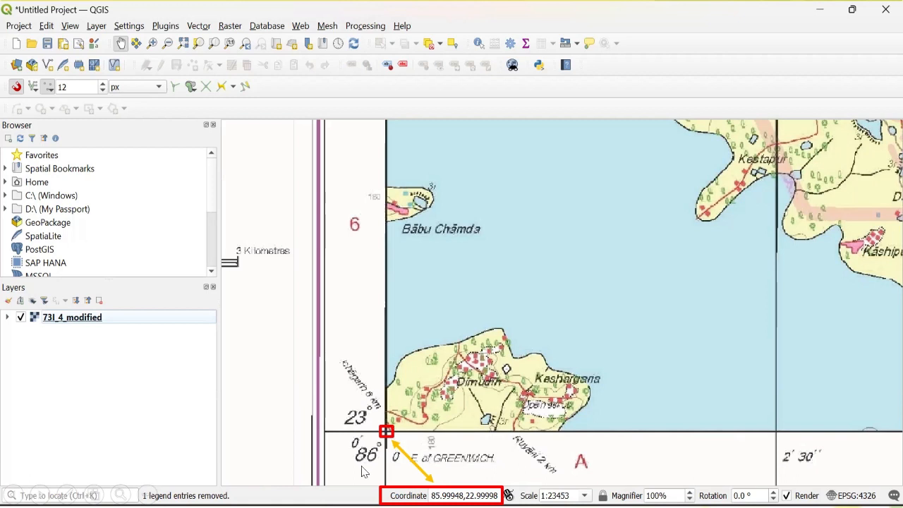
mouse_move(395, 465)
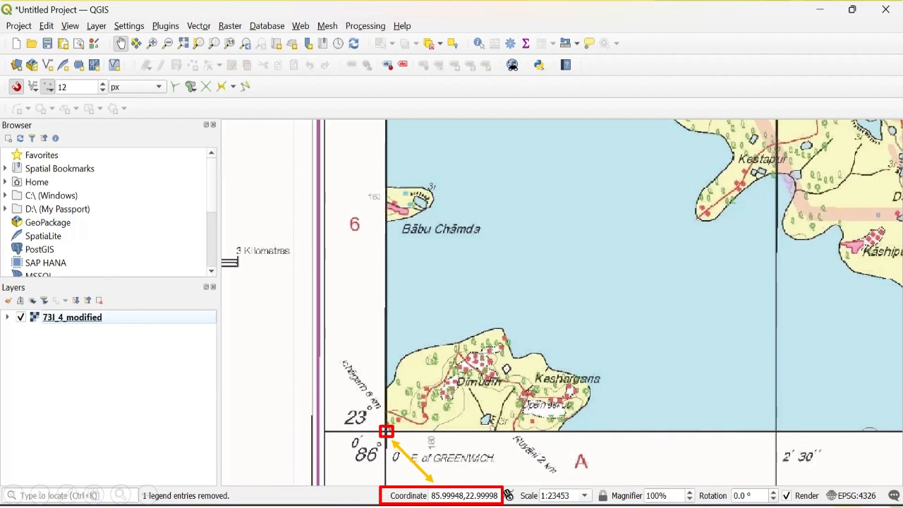
mouse_move(510, 393)
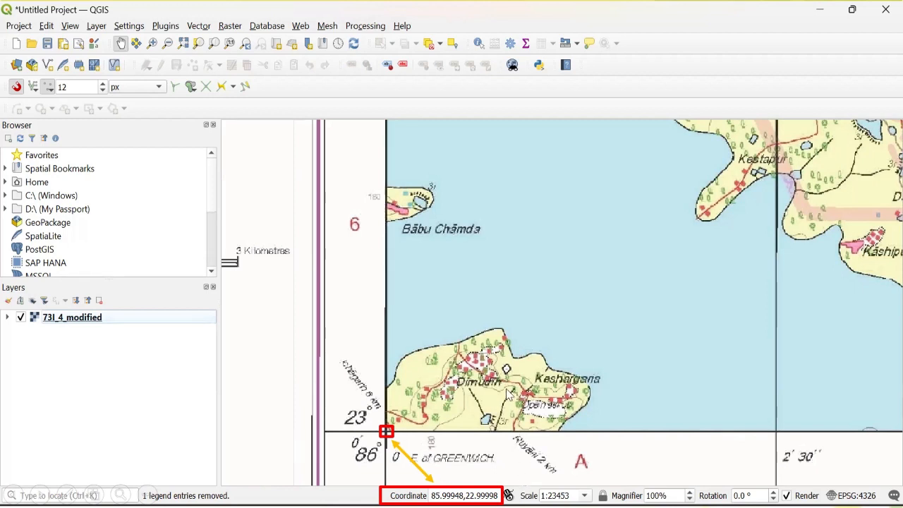